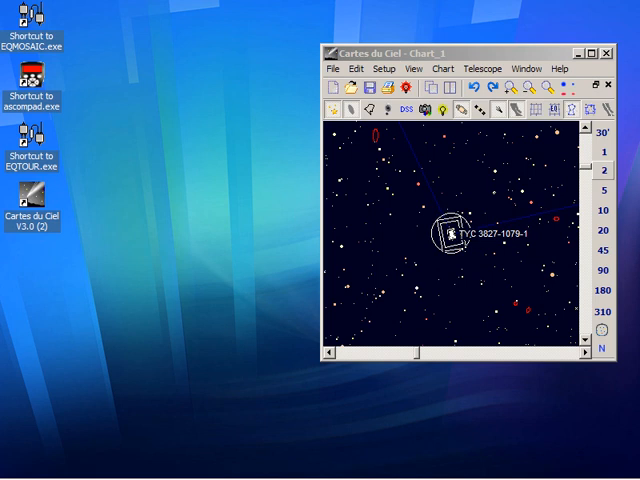
mouse_move(560, 30)
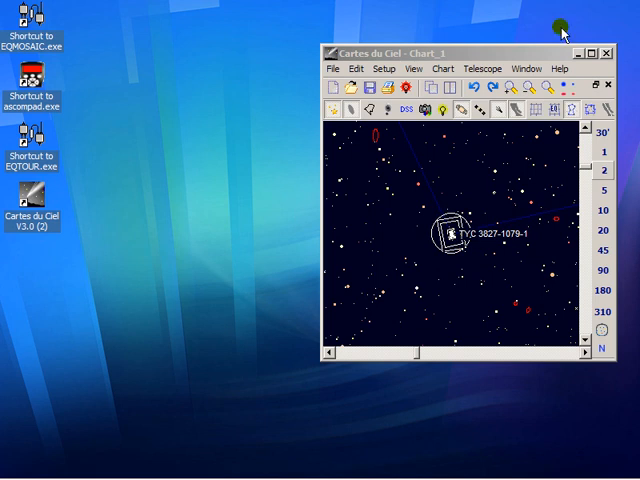
mouse_move(264, 96)
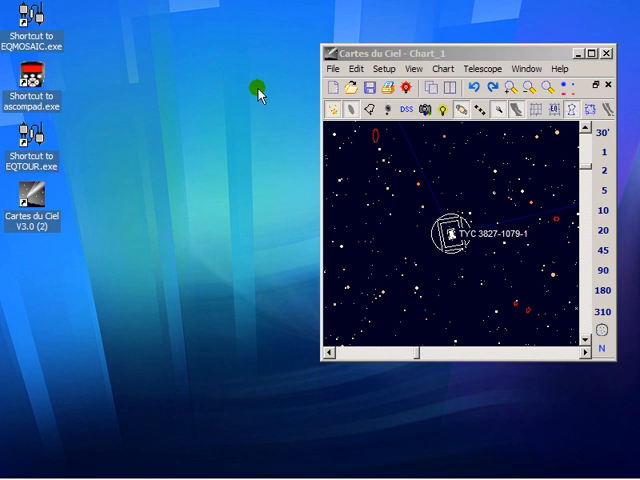
mouse_move(28, 150)
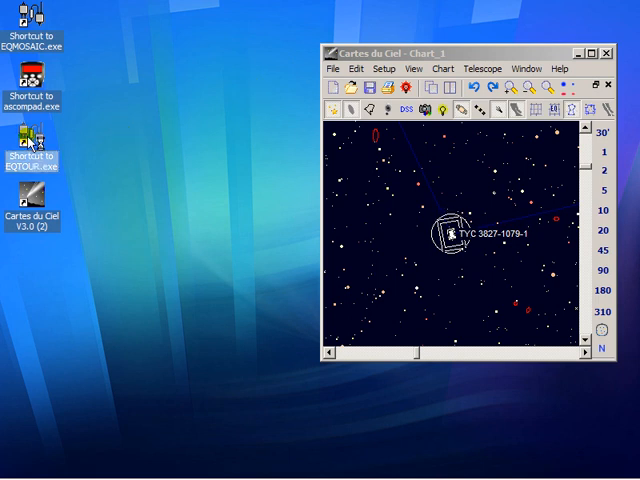
Step: Launch EQTOUR from the desktop and place its window left of the star chart
double_click(32, 144)
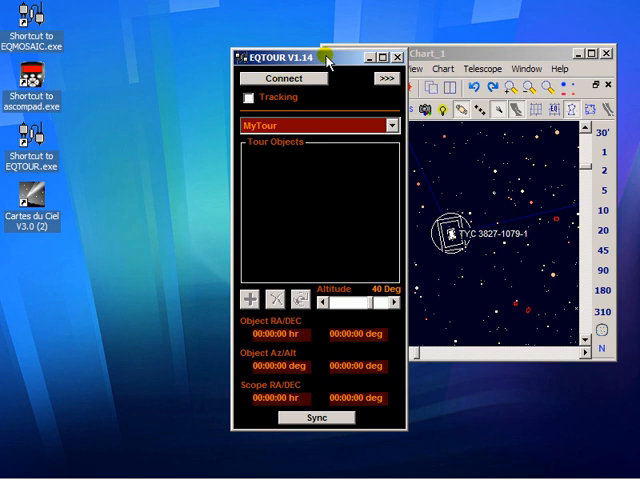
left_click_drag(316, 44, 172, 44)
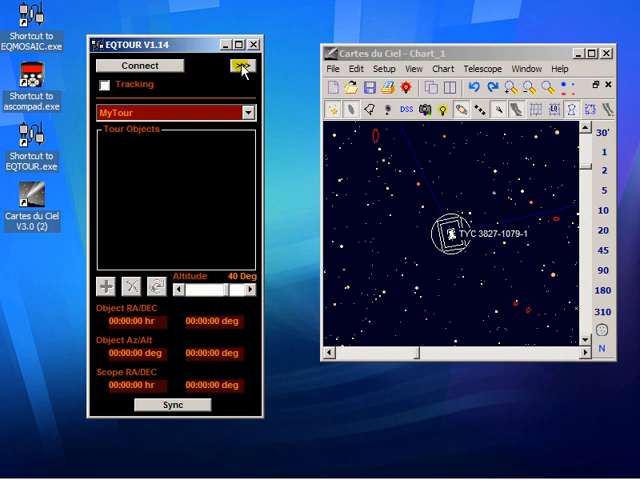
Step: Choose EQMOD ASCOM Simulator as the scope and enable Auto Connect on Startup
left_click(240, 64)
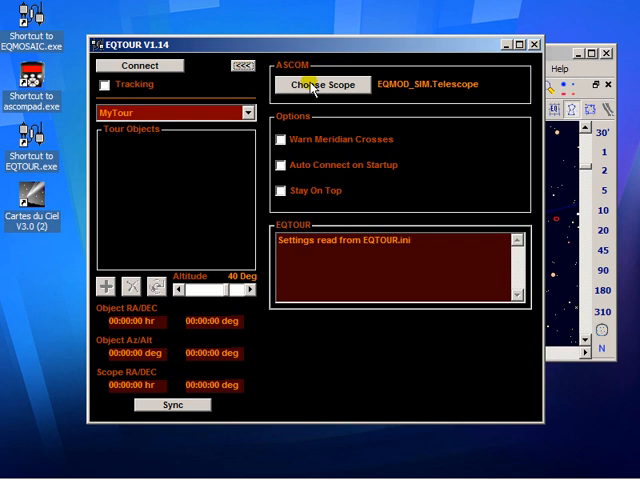
left_click(320, 84)
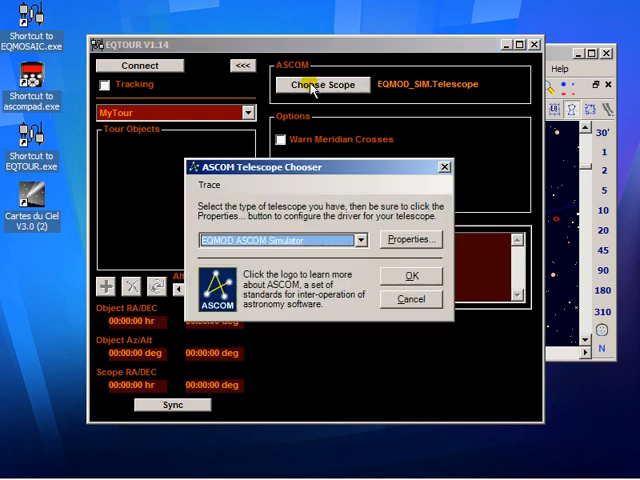
mouse_move(320, 190)
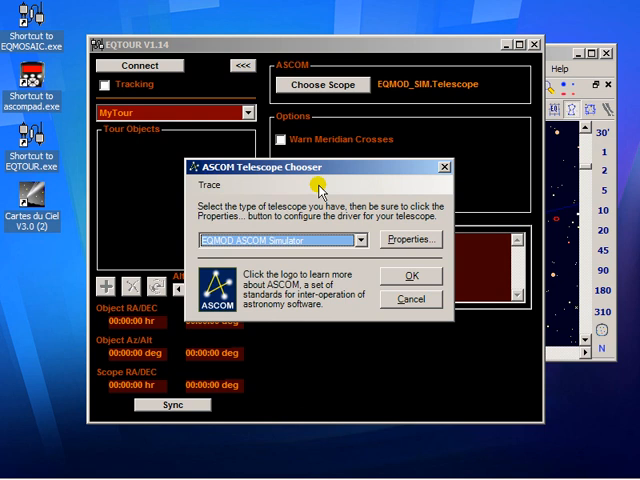
left_click(352, 240)
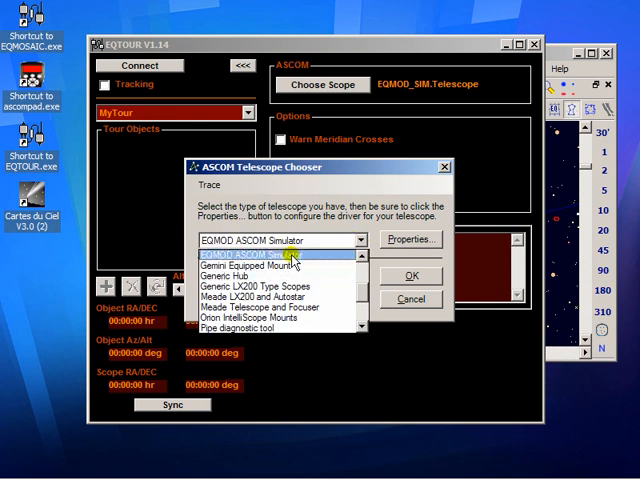
left_click(410, 276)
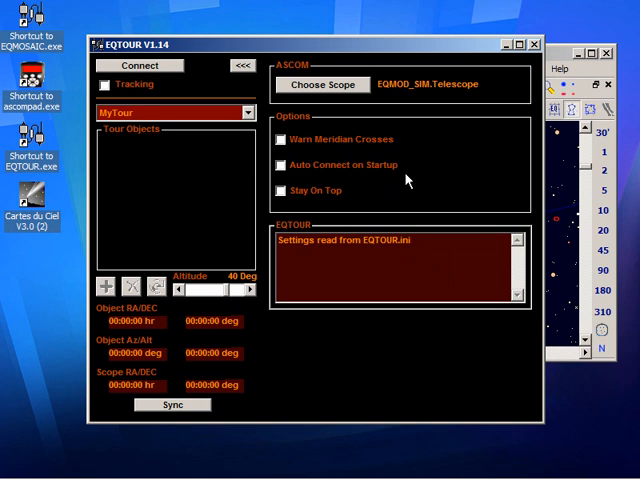
left_click(280, 164)
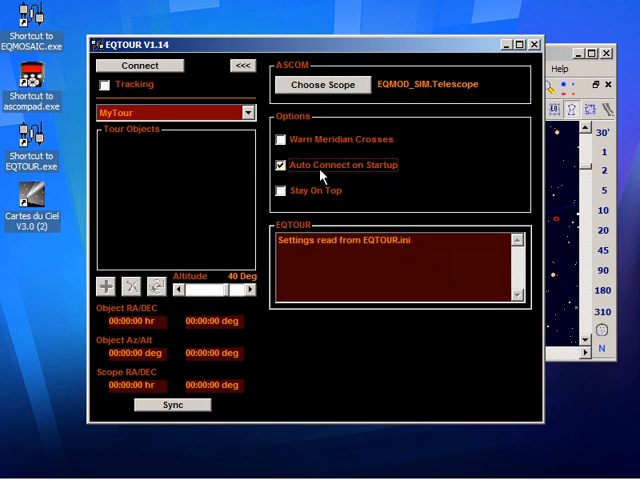
mouse_move(324, 172)
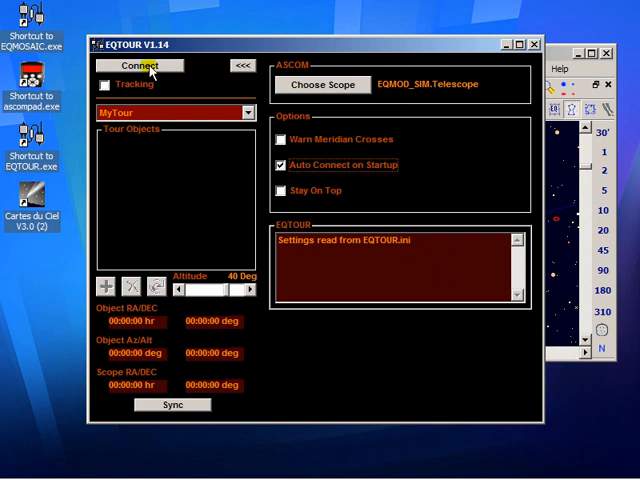
Step: Connect to EQMOD_SIM.Telescope and collapse the settings panel
left_click(138, 64)
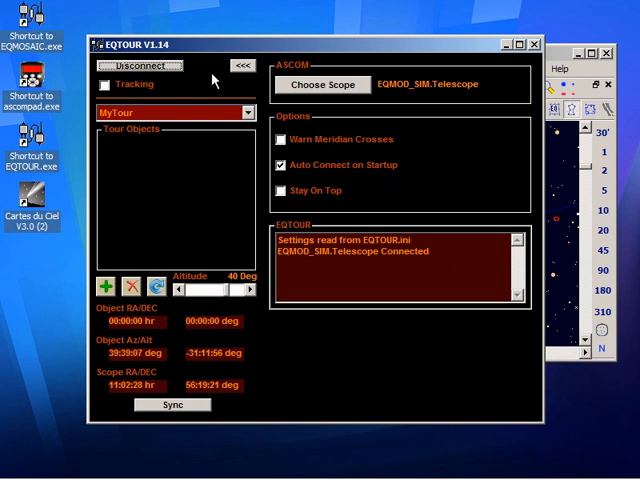
left_click(242, 64)
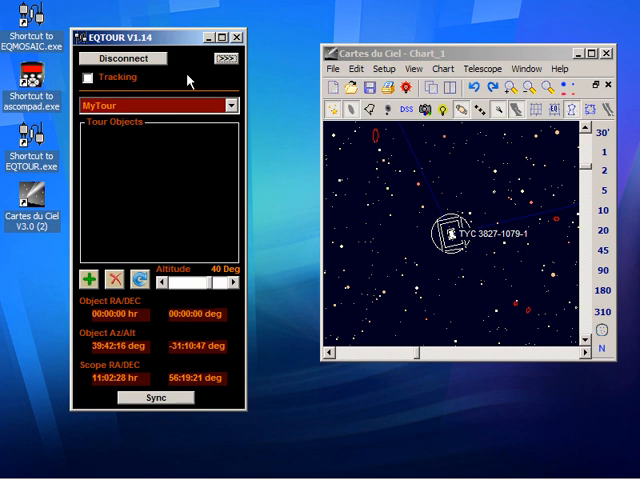
Step: Select the Messier tour so M3, M40, M51 and others fill the Tour Objects list
left_click(228, 104)
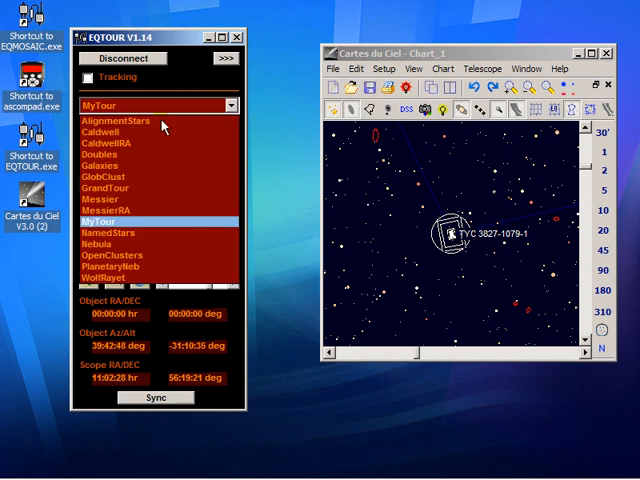
left_click(104, 276)
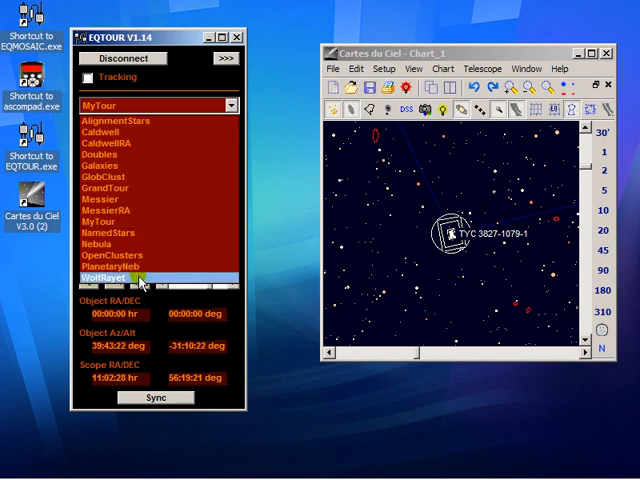
left_click(104, 144)
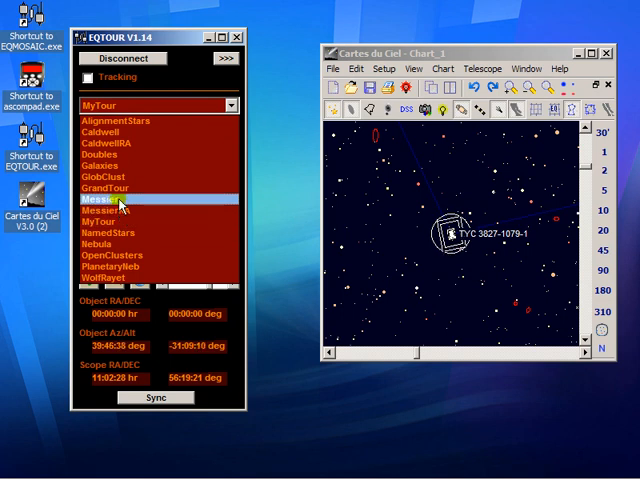
left_click(106, 198)
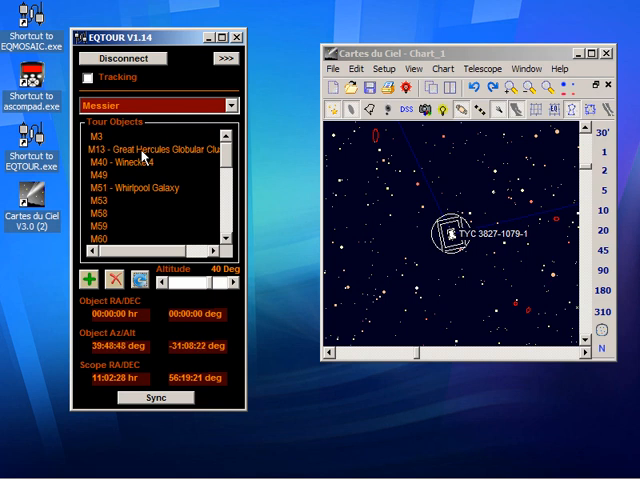
Step: Slew the mount to M13, then to the Whirlpool Galaxy M51
left_click(156, 148)
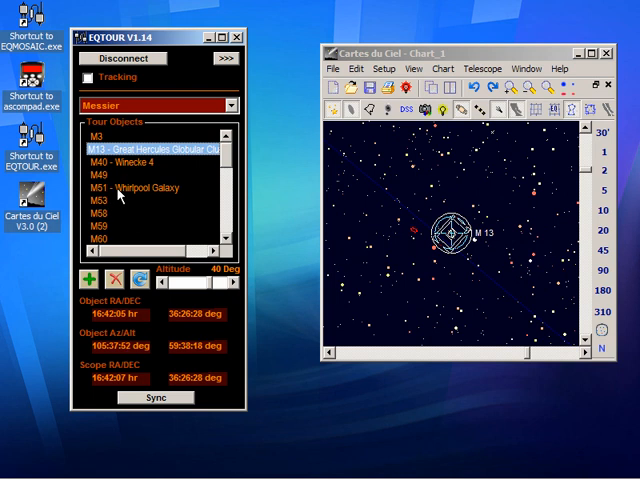
left_click(130, 188)
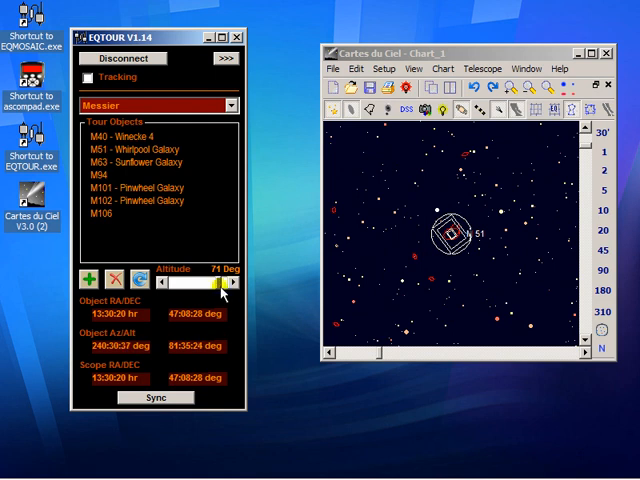
Step: Lower the altitude limit to 15 degrees, refresh the list and load the Doubles tour
left_click_drag(228, 282, 202, 282)
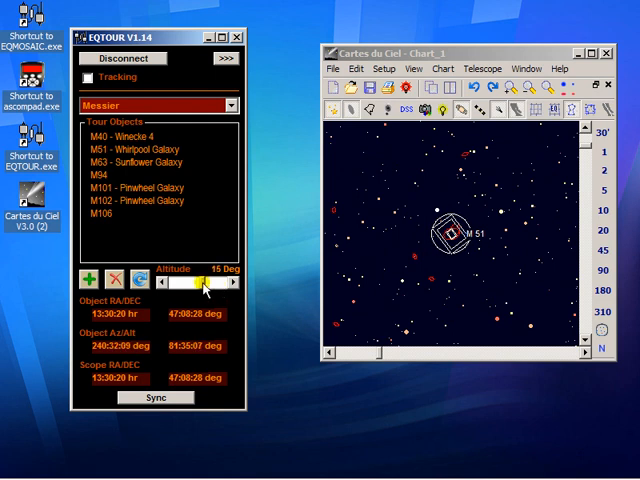
left_click(164, 282)
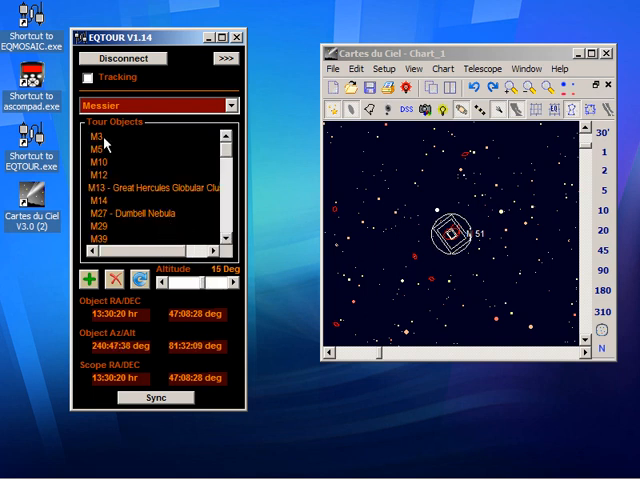
left_click(232, 104)
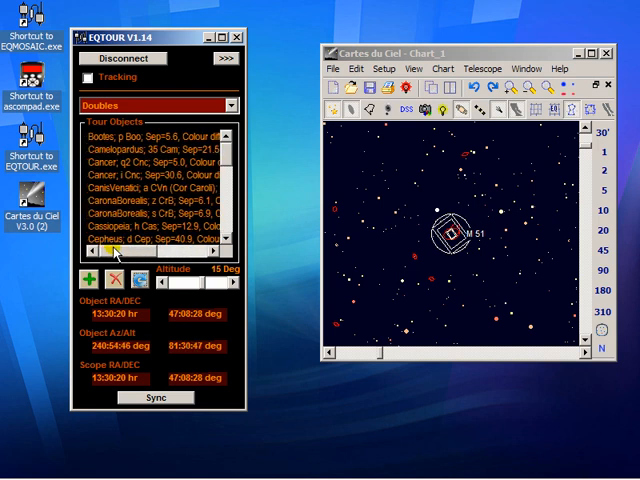
Step: Slew the mount to a double star at RA 19:21:14, Dec 27:03:24 from the Doubles list
scroll("right", 3)
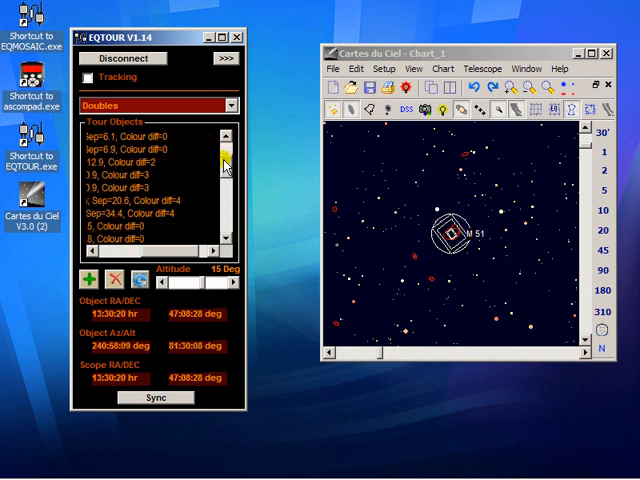
left_click(150, 214)
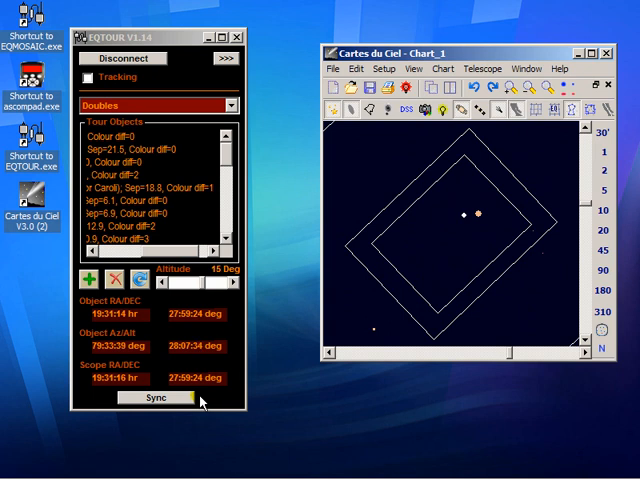
Step: Sync the mount to the current double-star target
left_click(156, 396)
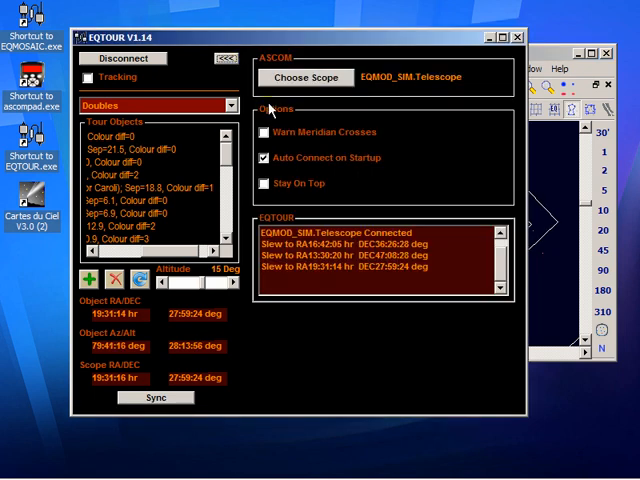
Step: Untick Warn Meridian Crossings, leaving Auto Connect on Startup enabled
left_click(264, 132)
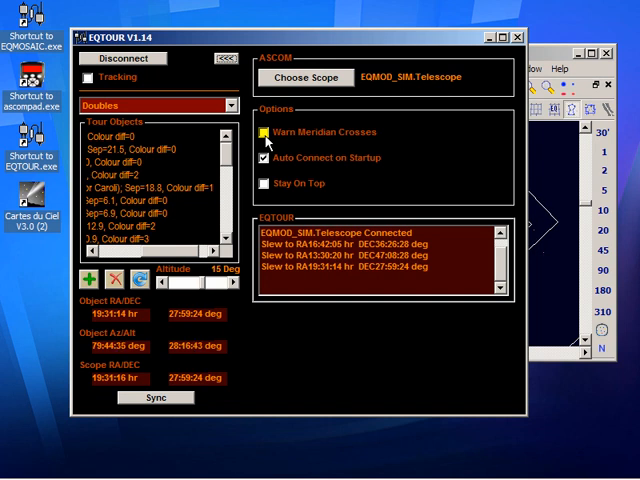
left_click(264, 132)
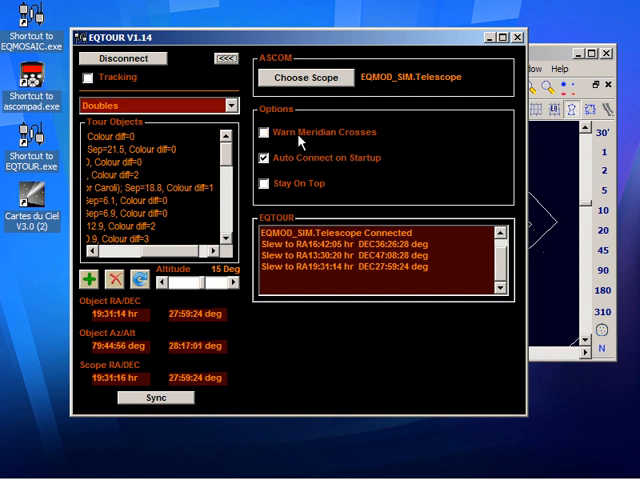
left_click(266, 132)
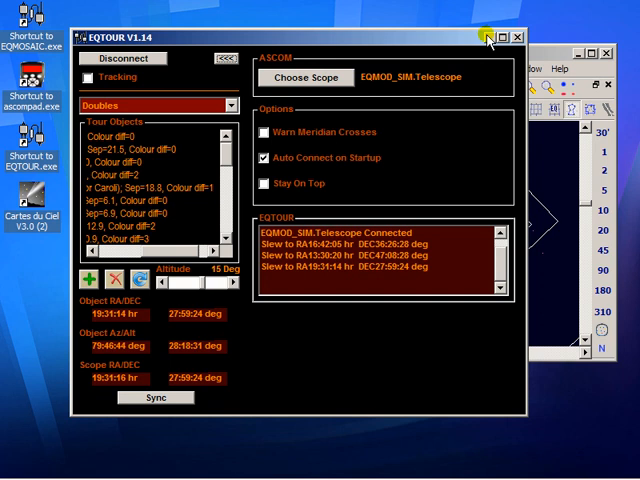
mouse_move(488, 38)
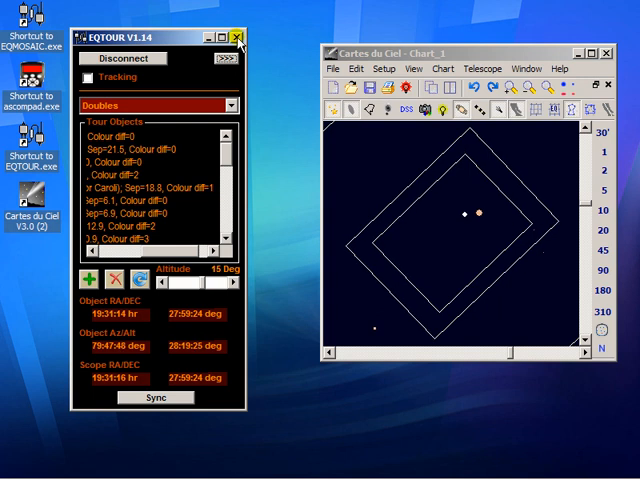
Step: Close EQTOUR so the EQMOD ASCOM Simulator mount readout is visible
left_click(238, 34)
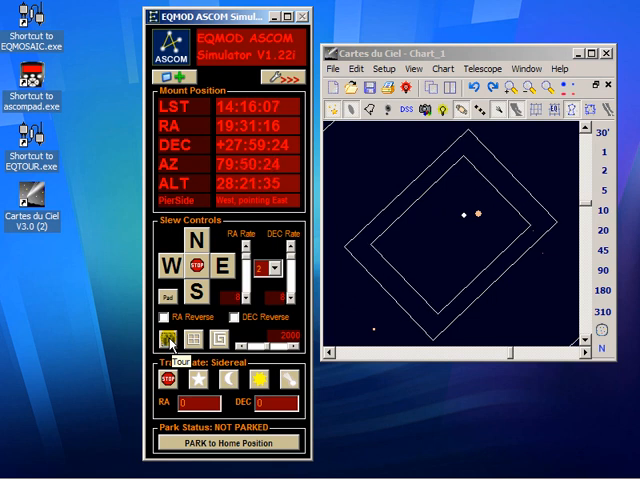
left_click(166, 336)
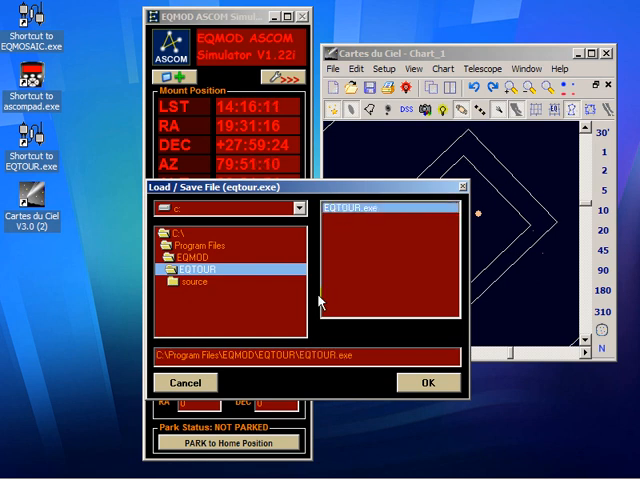
mouse_move(264, 318)
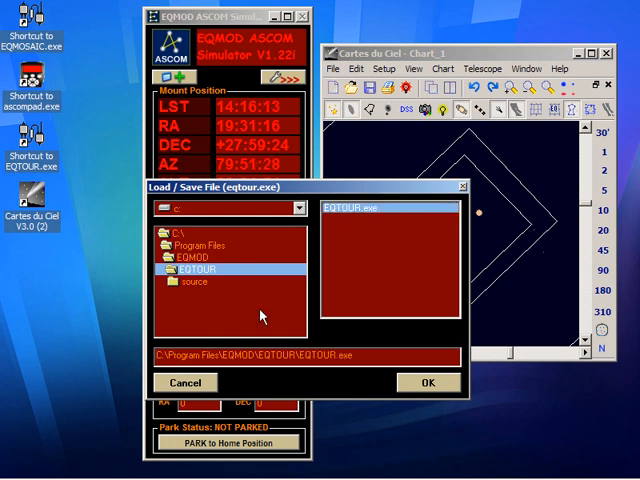
left_click(428, 382)
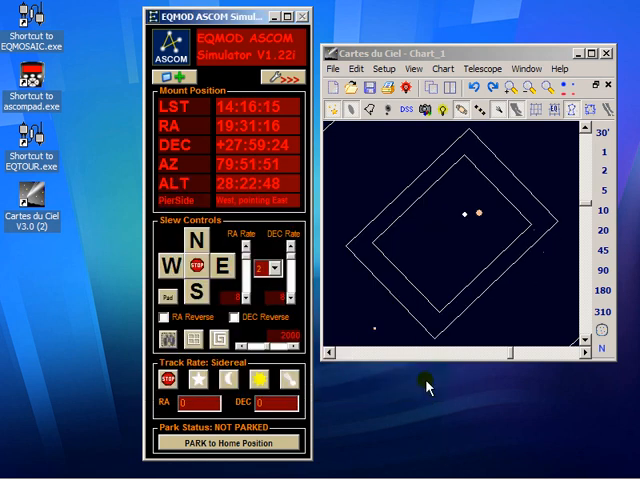